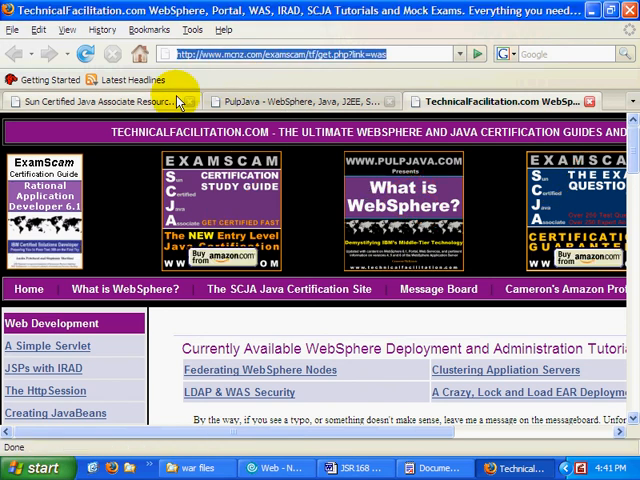
Switch to the Sun Certified Java Associate resource page and scroll down its content.
click(100, 100)
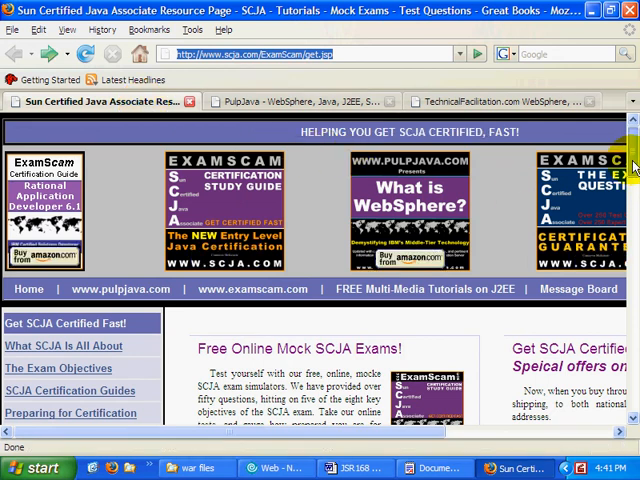
scroll(down, 3)
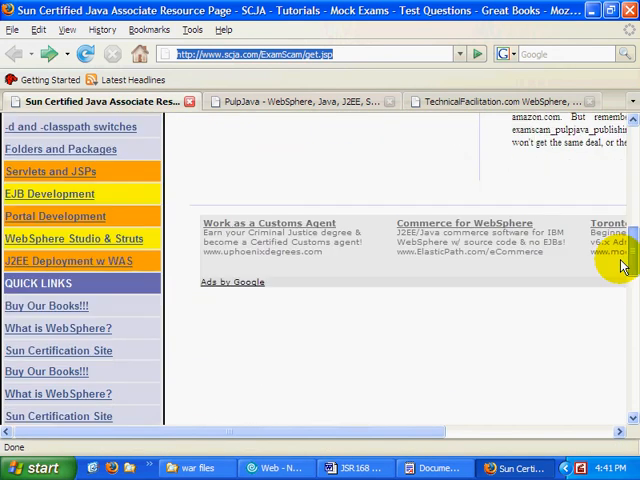
scroll(down, 3)
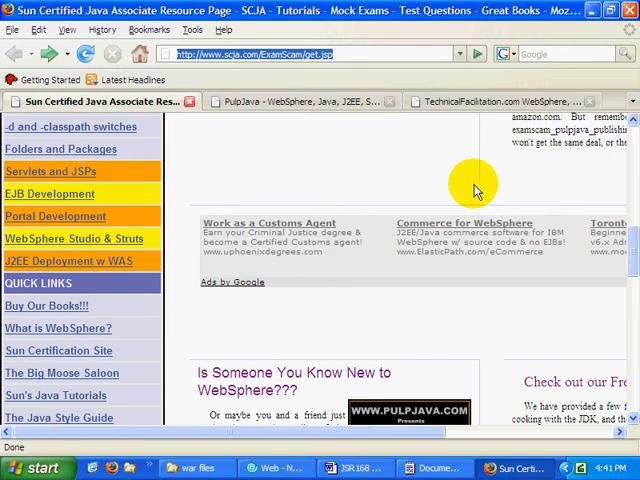
mouse_move(473, 184)
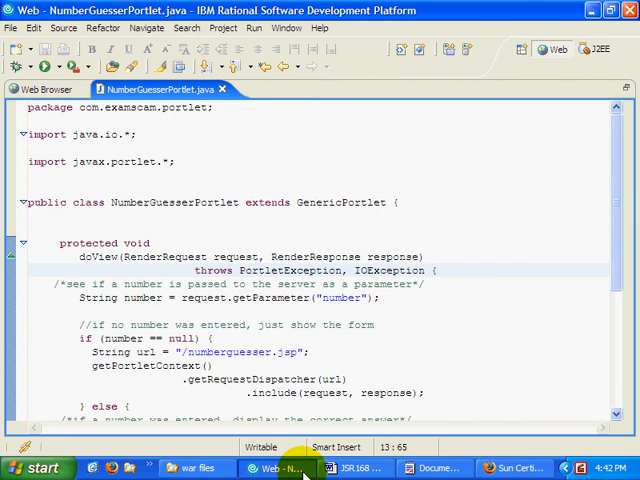
mouse_move(607, 268)
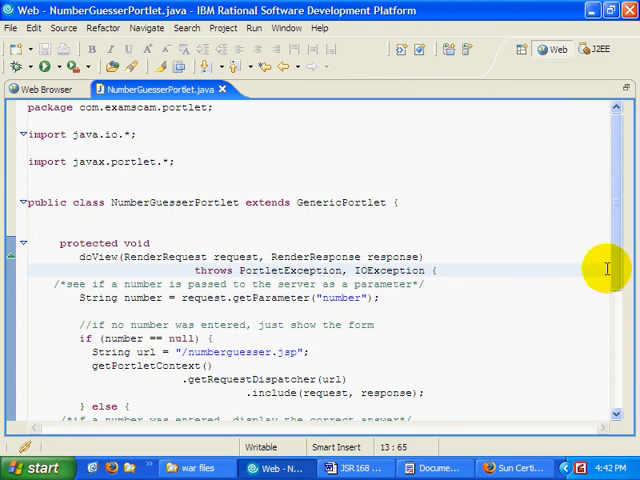
mouse_move(441, 390)
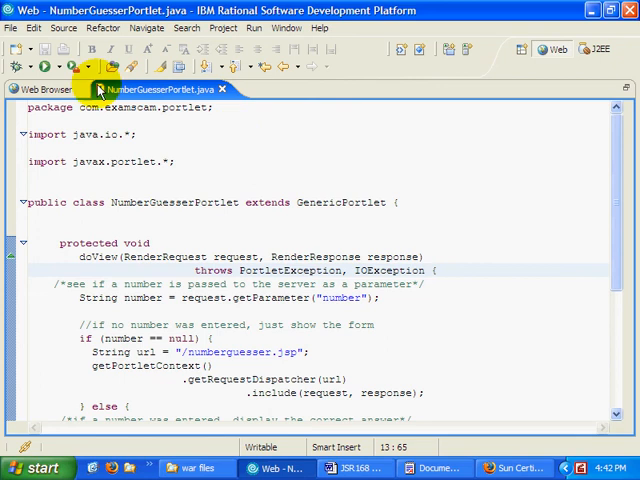
Show the running NumberGuesserPortlet in the Web Browser and submit a guess of 3.
click(45, 89)
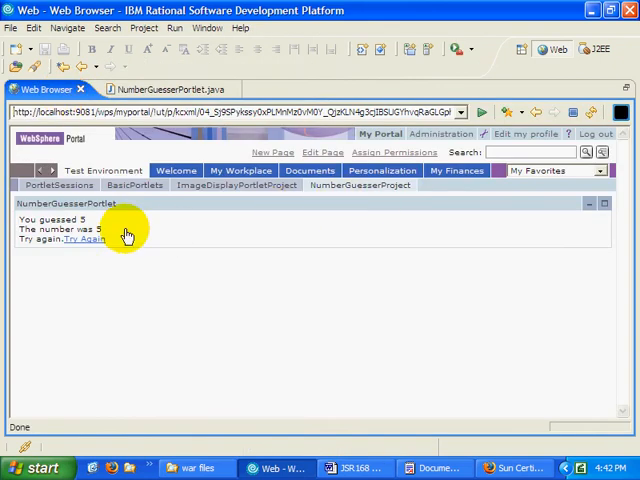
click(84, 239)
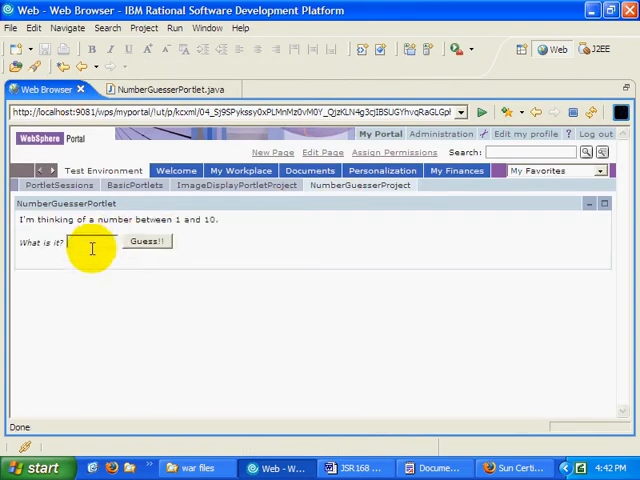
text(3)
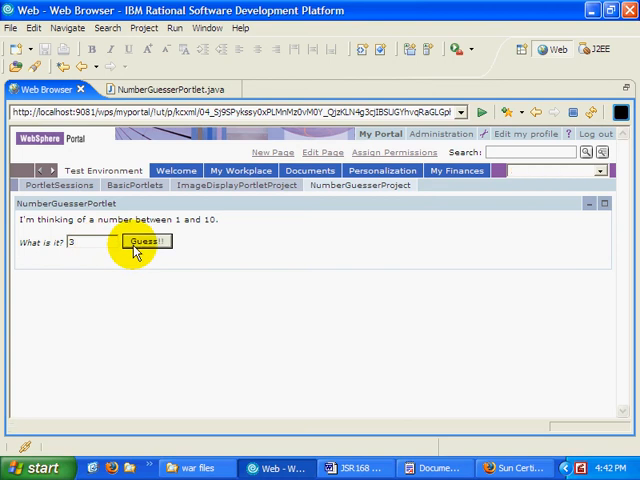
click(146, 241)
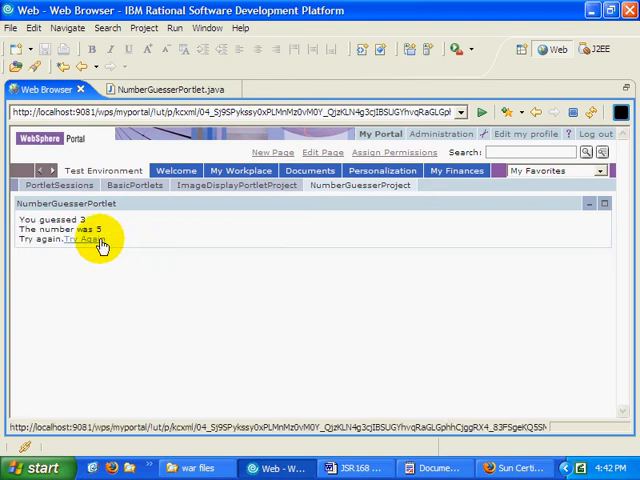
Submit guesses 5 and 6 in further rounds and return to the guess form.
click(80, 240)
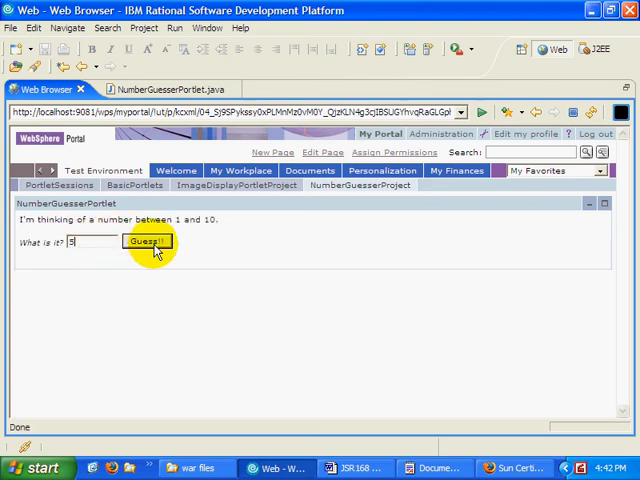
click(148, 241)
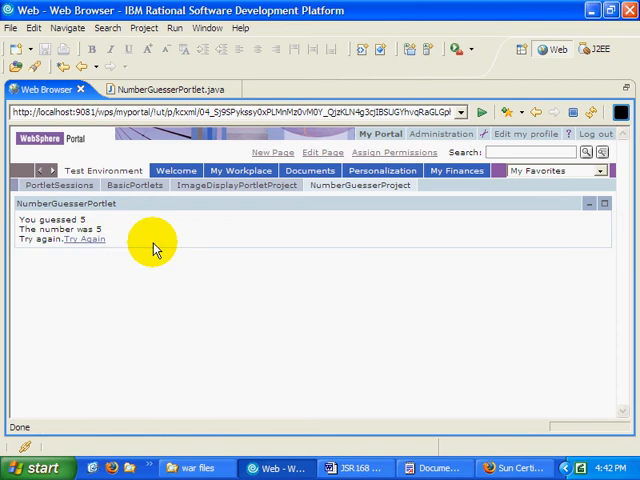
click(85, 239)
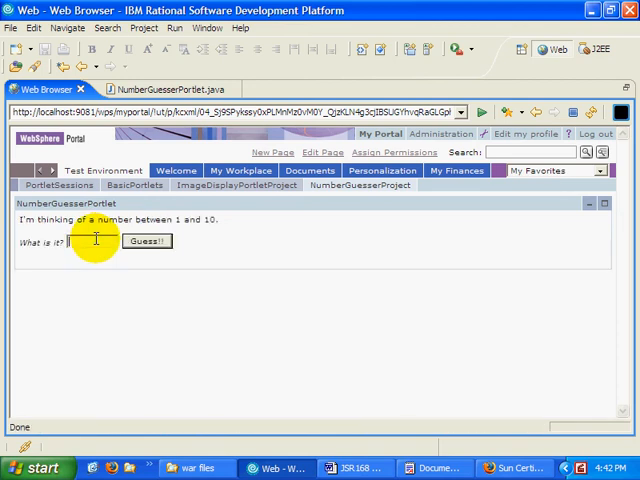
click(147, 241)
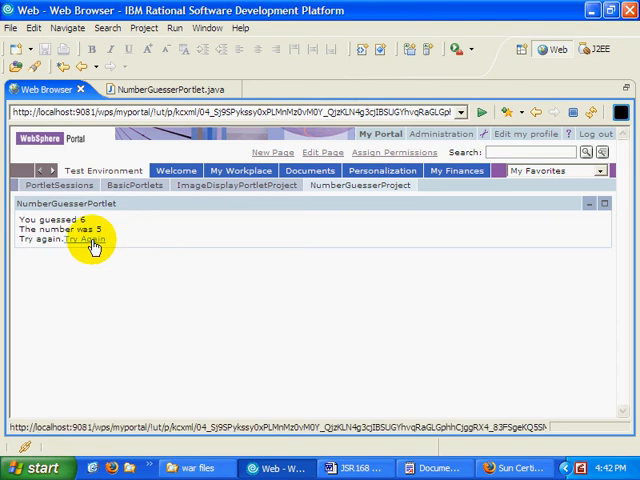
click(84, 240)
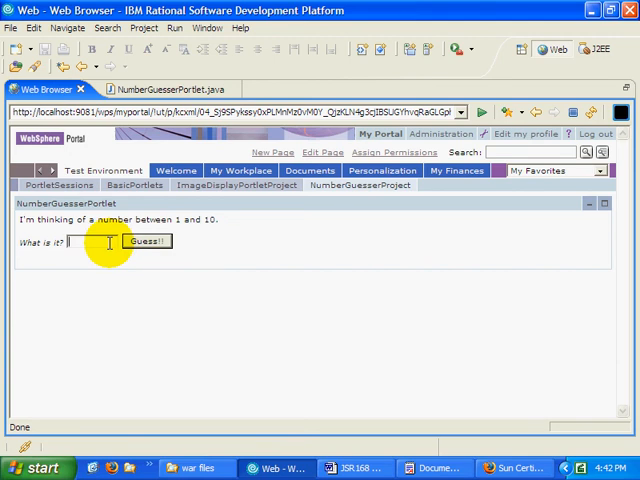
mouse_move(112, 250)
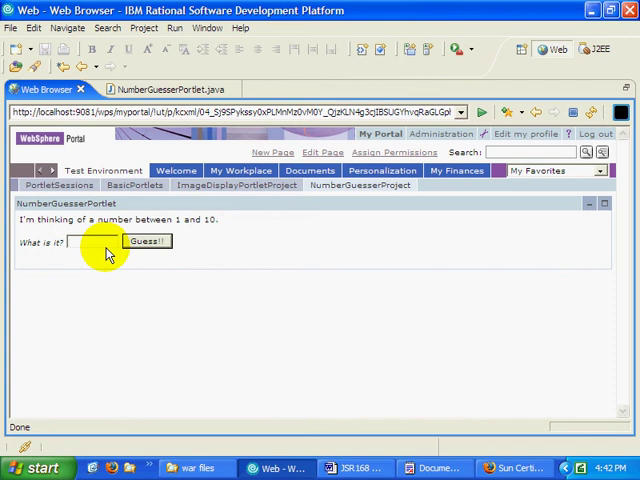
mouse_move(268, 260)
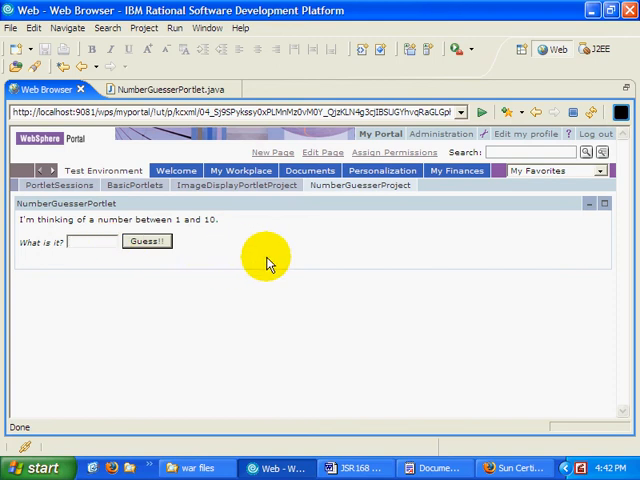
Check the WordPad copy, then bring NumberGuesserPortlet.java back up in the editor at its top.
click(432, 468)
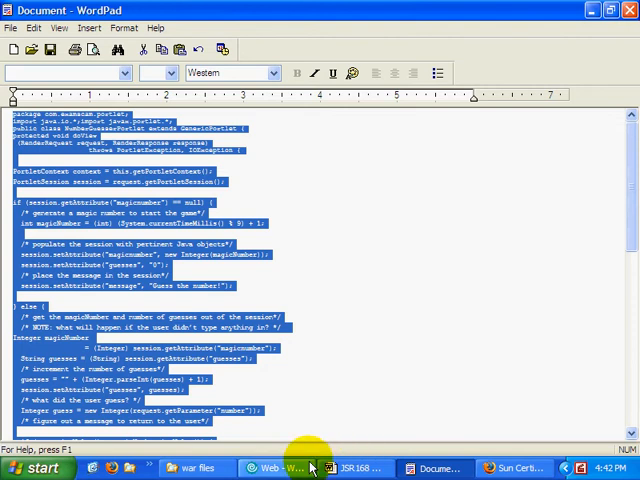
click(273, 467)
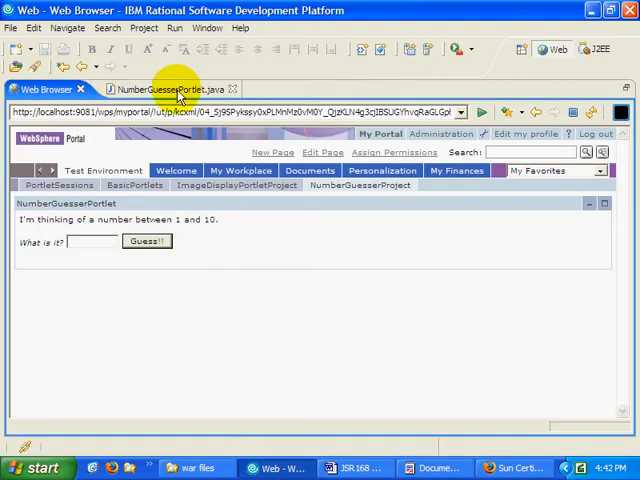
click(165, 89)
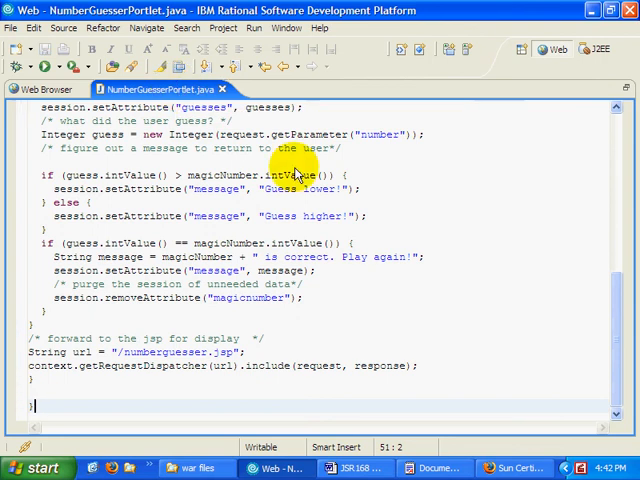
mouse_move(622, 203)
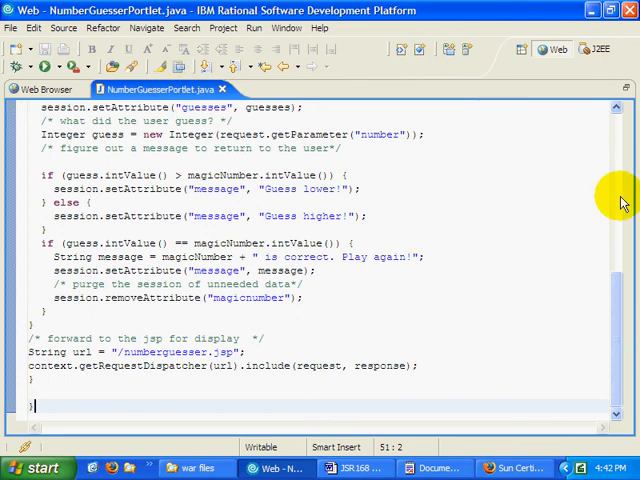
scroll(up, 3)
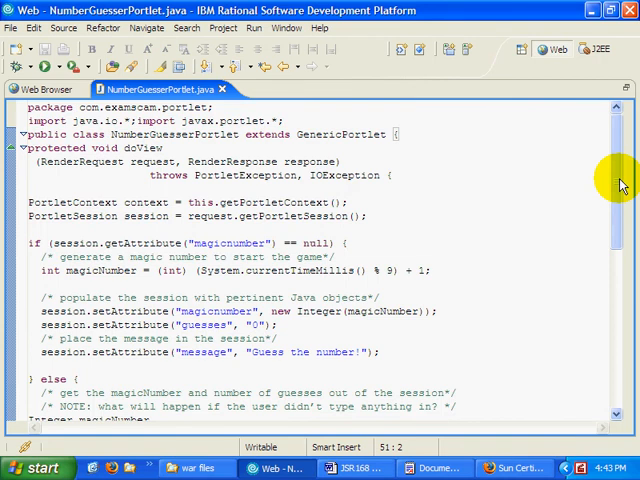
mouse_move(400, 200)
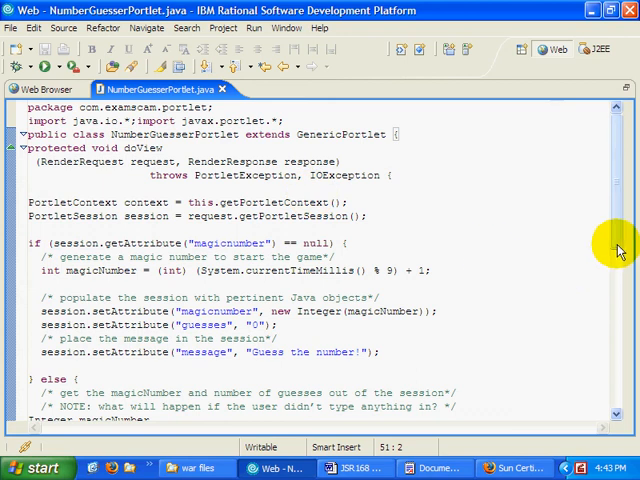
scroll(down, 3)
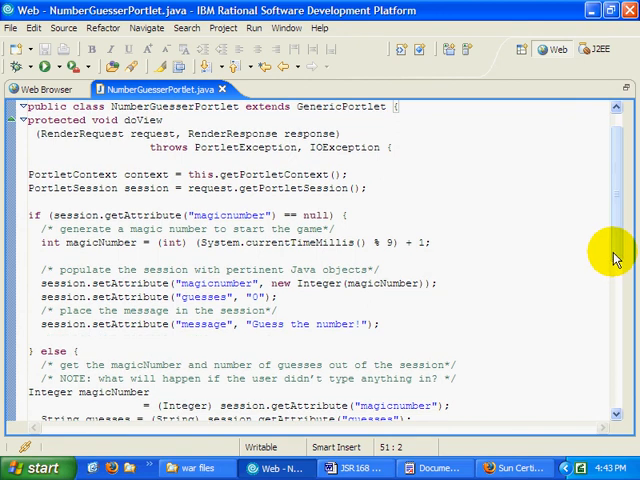
mouse_move(283, 195)
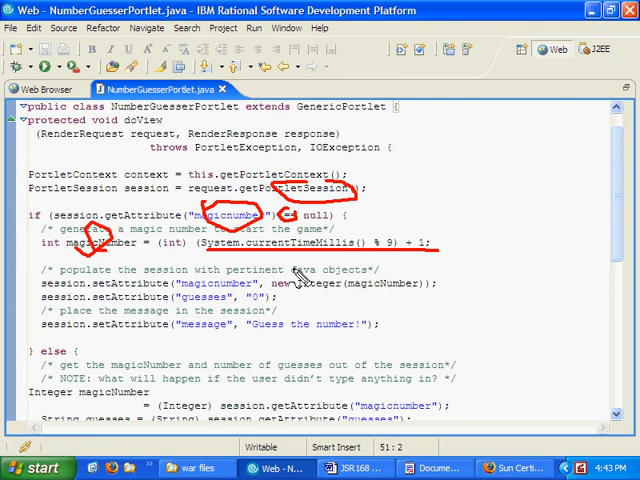
mouse_move(215, 285)
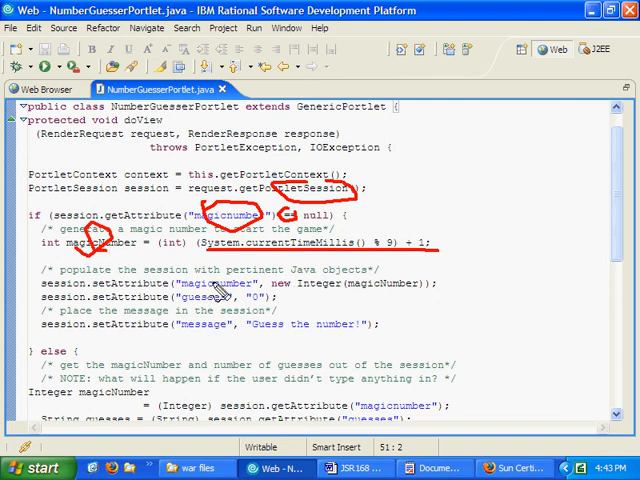
mouse_move(280, 245)
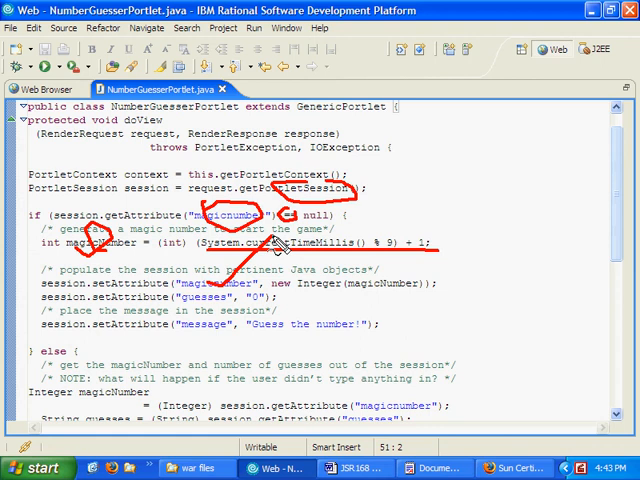
mouse_move(290, 258)
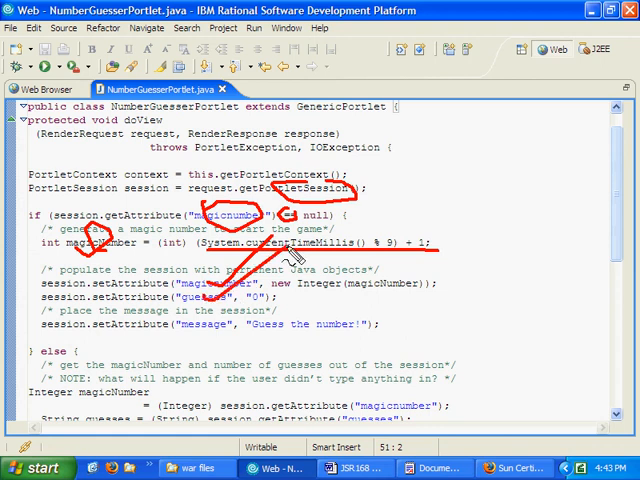
mouse_move(197, 278)
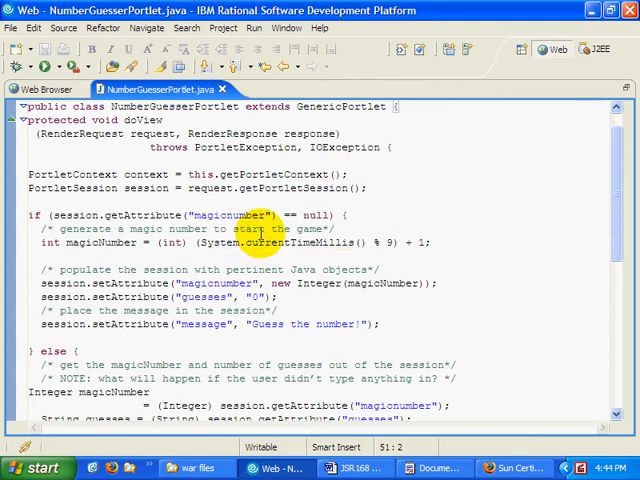
mouse_move(593, 338)
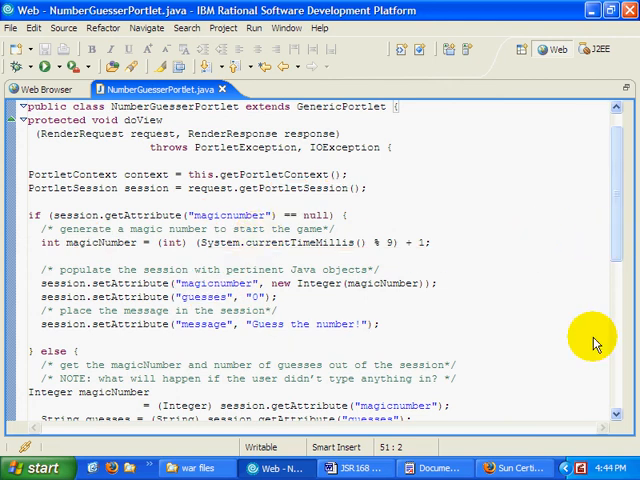
scroll(down, 3)
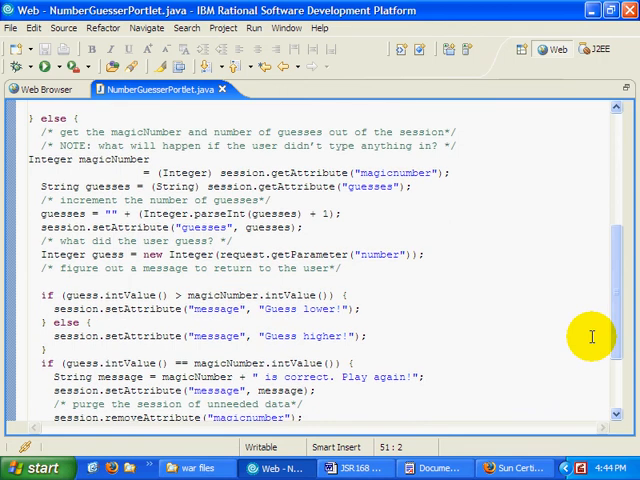
mouse_move(393, 217)
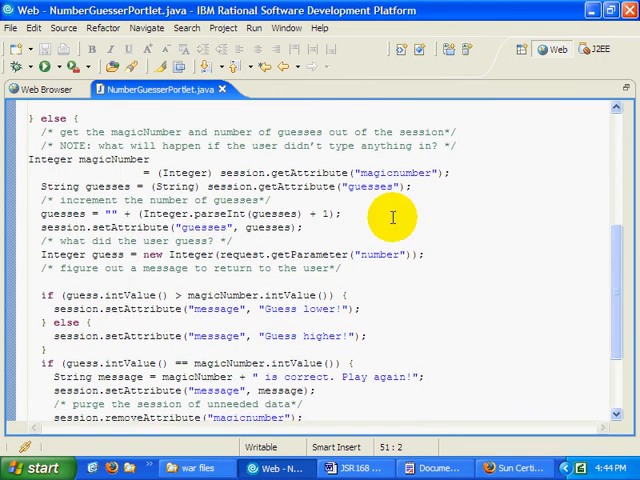
mouse_move(375, 200)
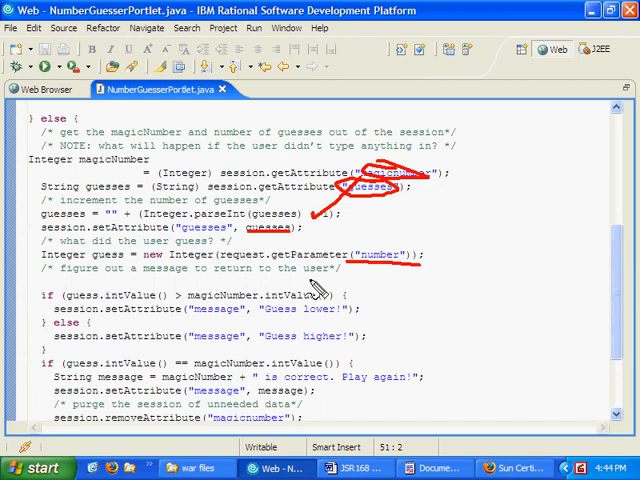
mouse_move(190, 278)
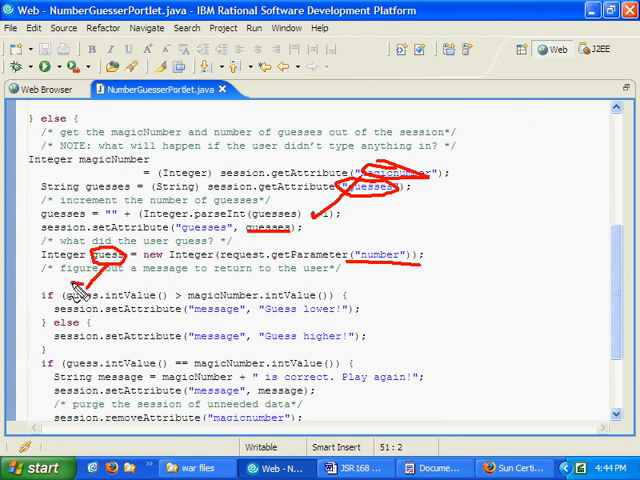
mouse_move(255, 295)
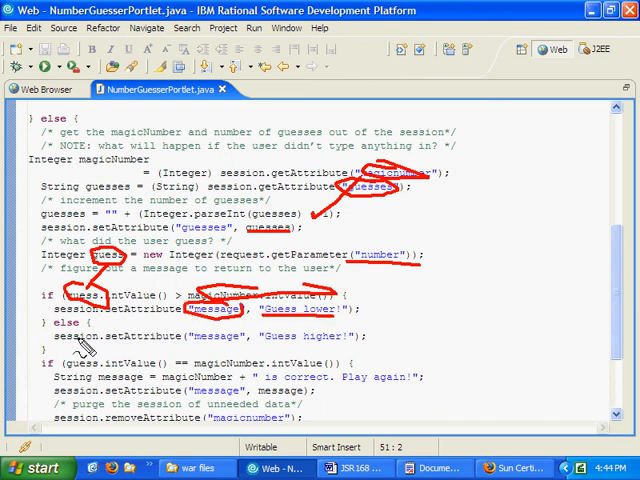
mouse_move(275, 360)
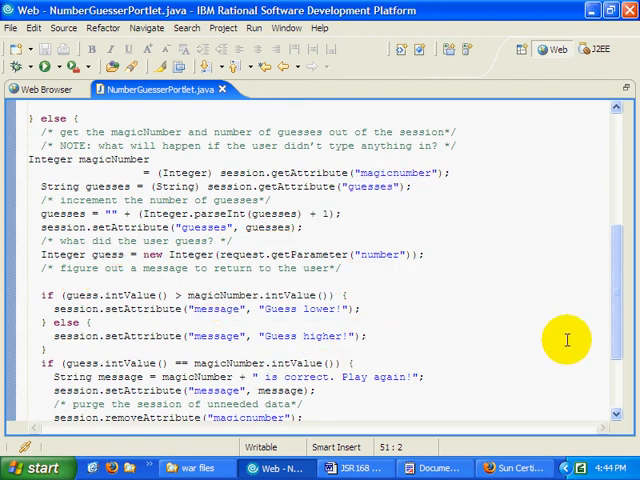
scroll(down, 3)
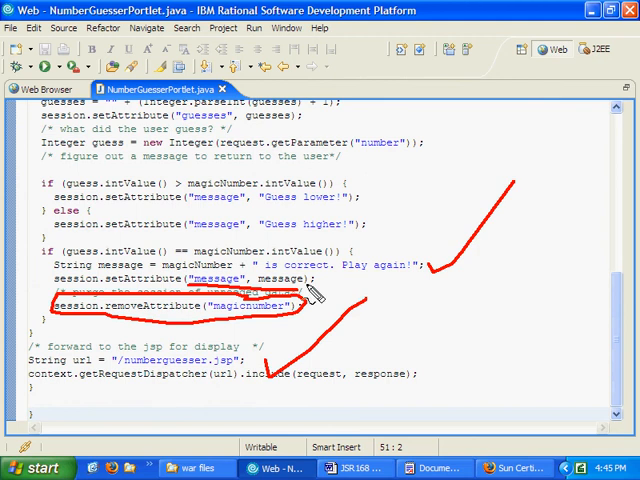
mouse_move(343, 228)
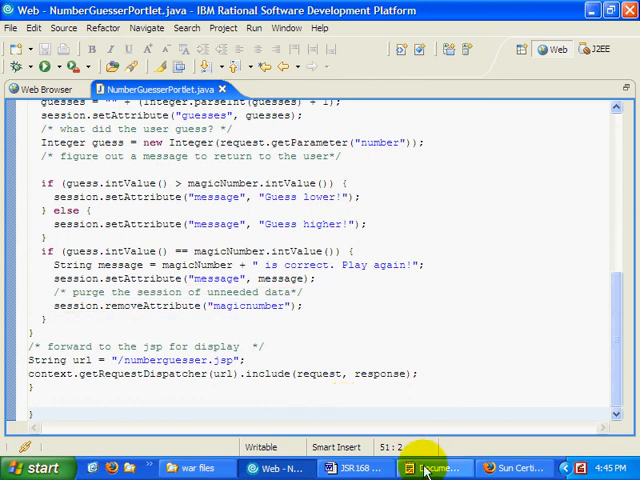
Copy the numberguesser.jsp markup from the WordPad notes and return to the IDE.
click(434, 468)
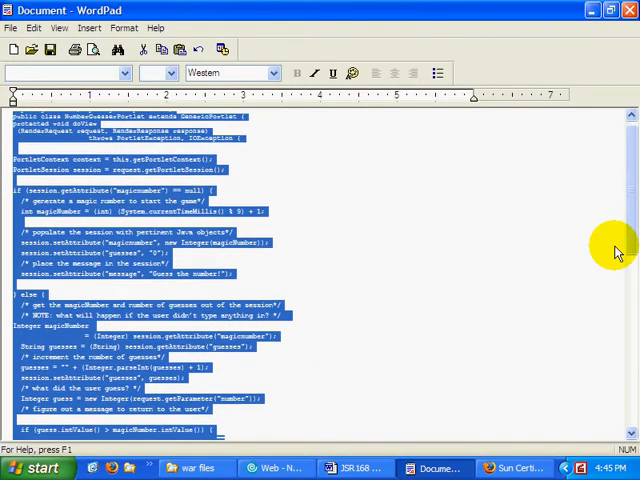
scroll(down, 3)
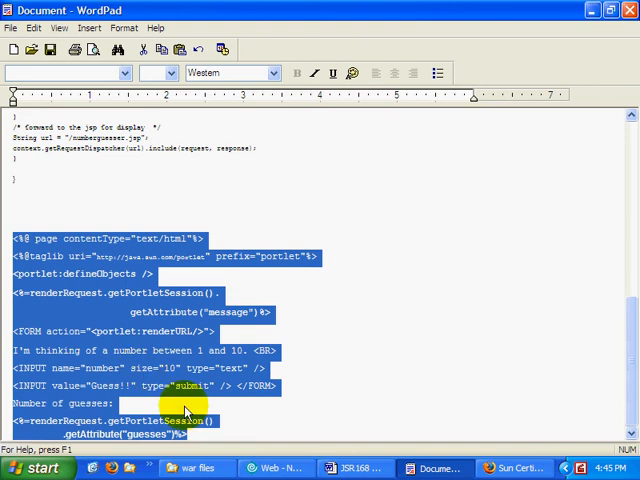
click(283, 468)
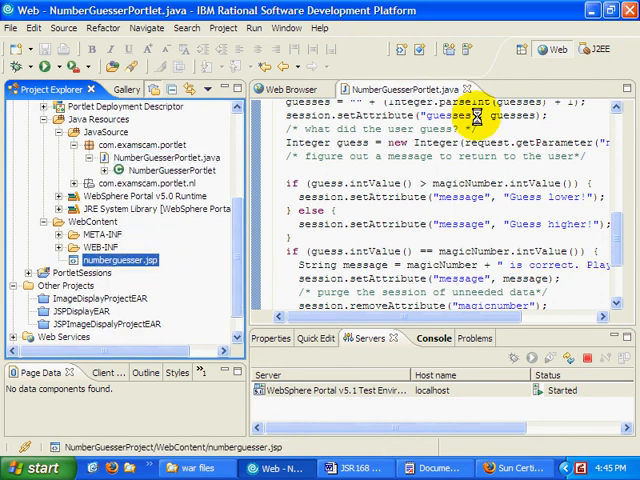
Replace the numberguesser.jsp source with the pasted guessing-game form, message and guess-count markup.
click(525, 89)
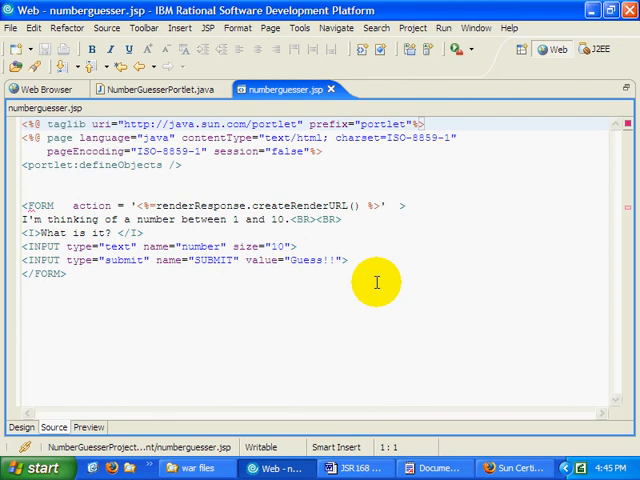
key(ctrl+a)
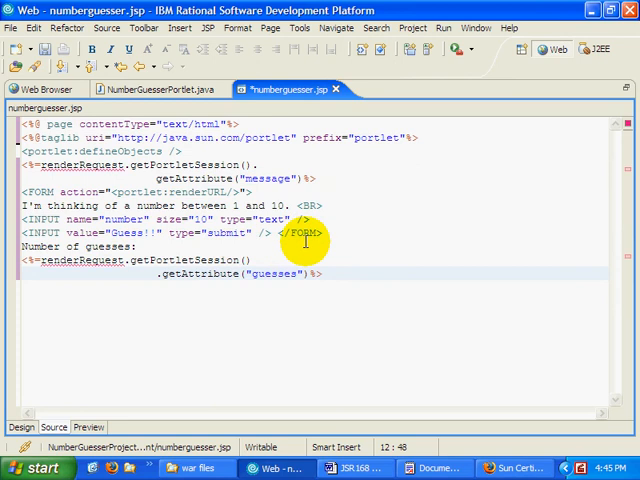
mouse_move(280, 178)
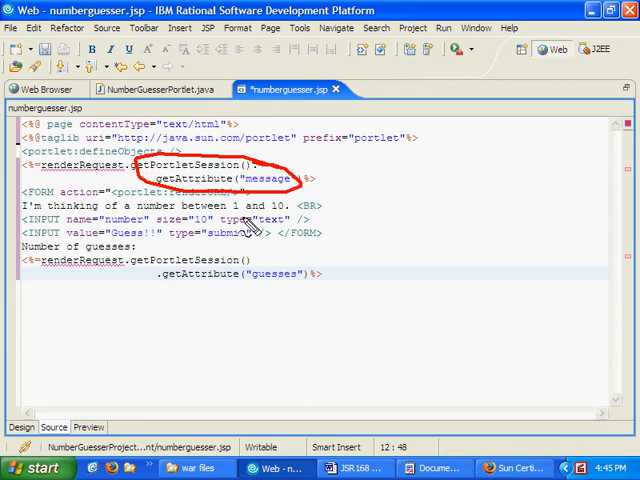
mouse_move(35, 168)
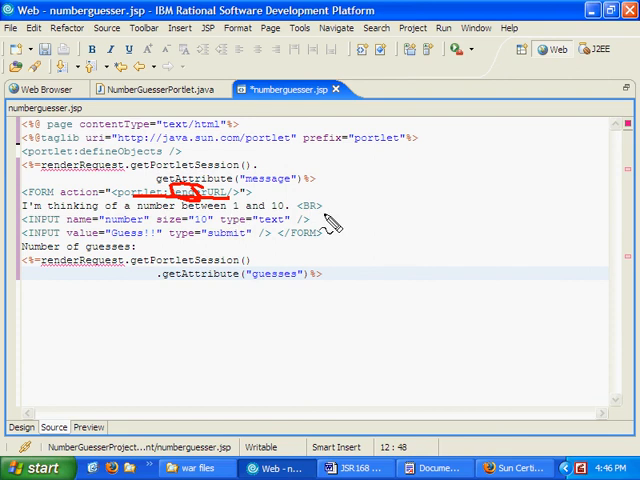
mouse_move(215, 240)
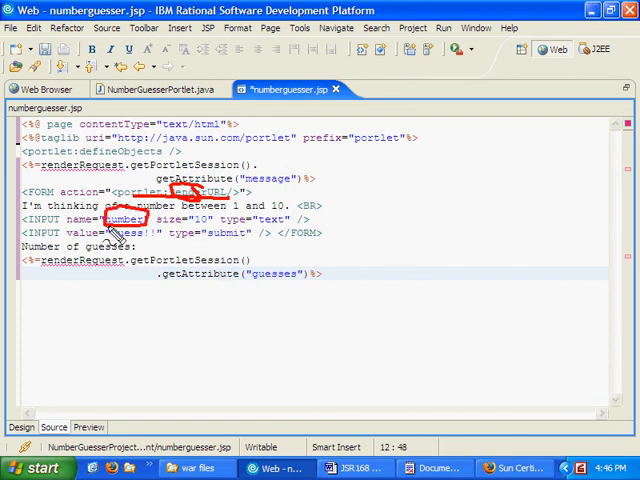
Compare the JSP against the NumberGuesserPortlet.java source and return to the saved JSP page.
click(150, 89)
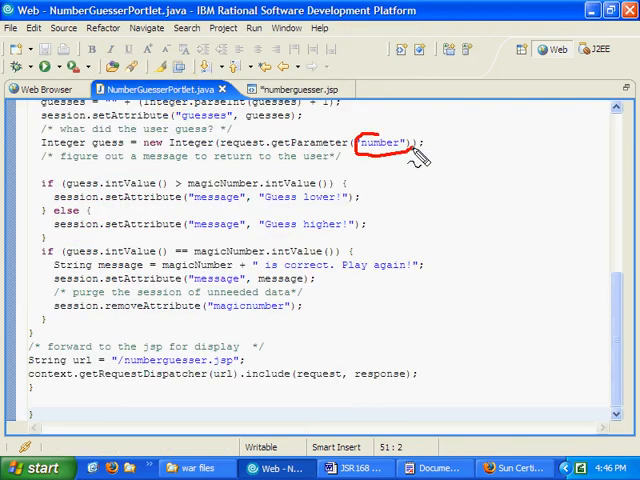
click(297, 89)
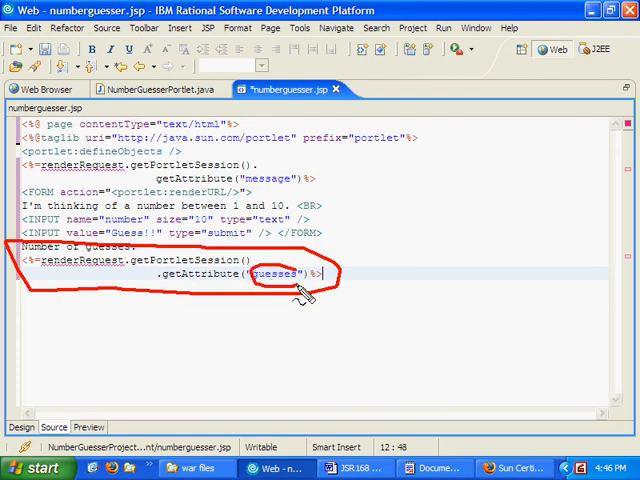
click(150, 89)
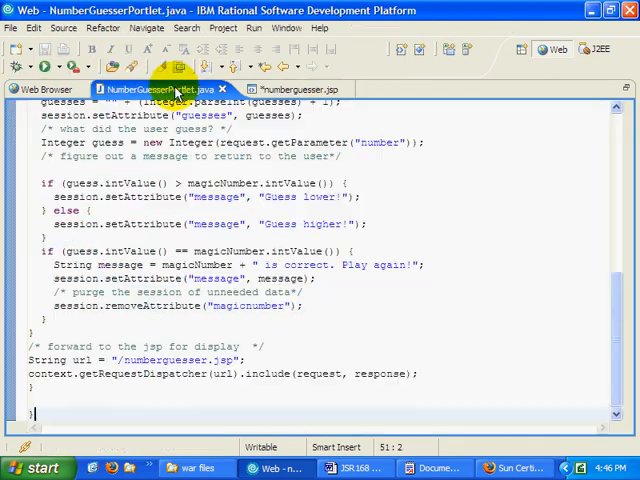
mouse_move(527, 331)
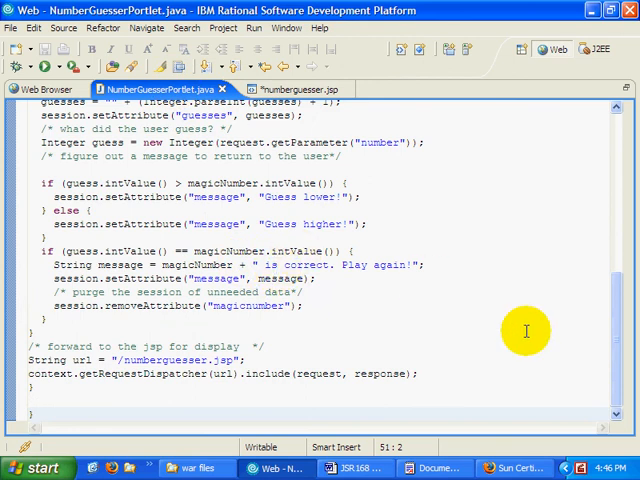
scroll(up, 3)
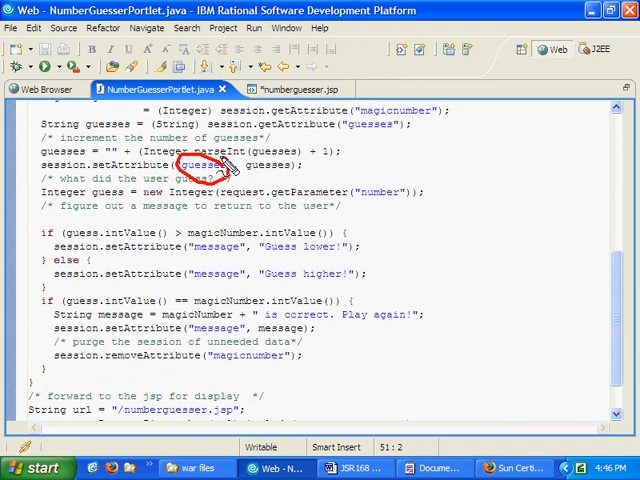
click(290, 89)
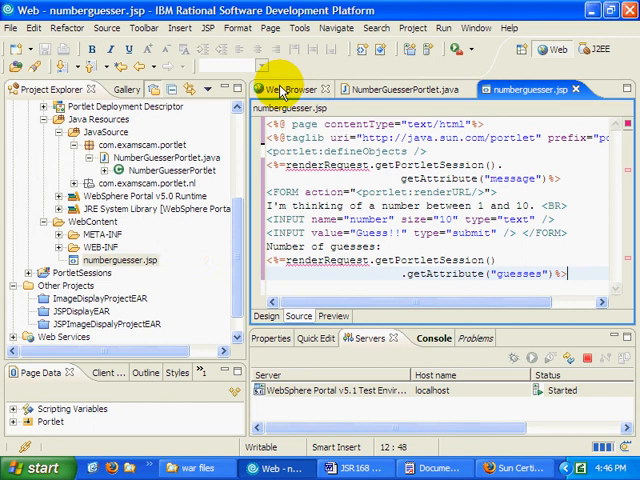
mouse_move(188, 253)
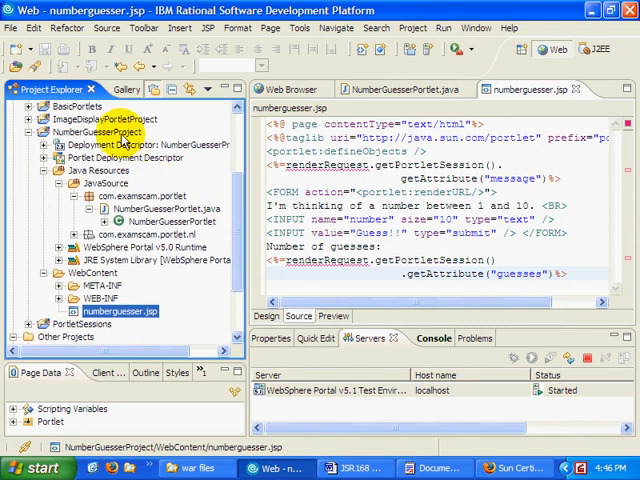
Run NumberGuesserProject on the WebSphere Portal v5.1 Test Environment and open its portal page.
right_click(95, 131)
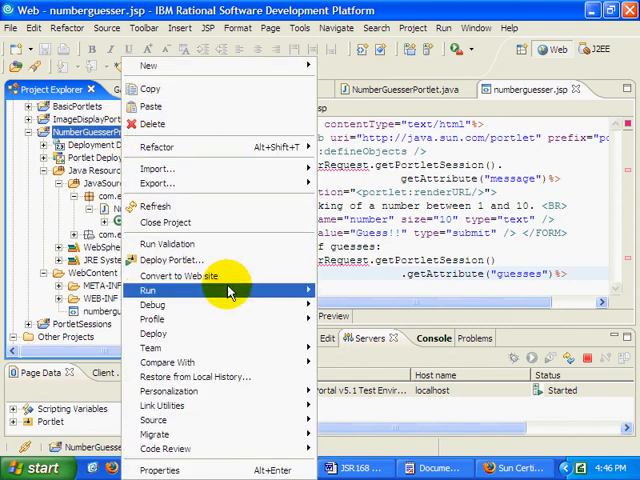
click(147, 290)
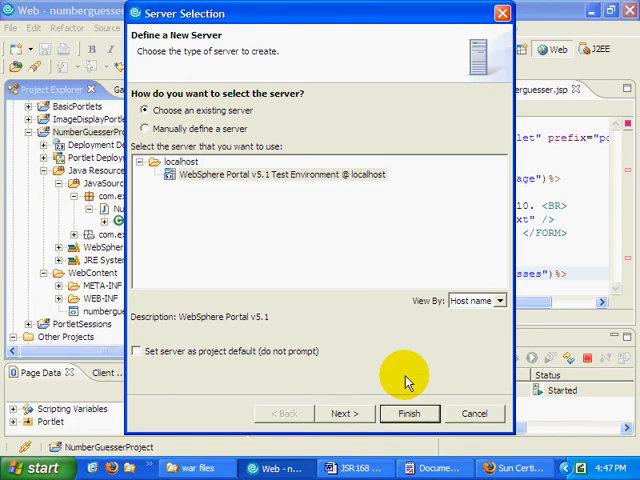
click(409, 413)
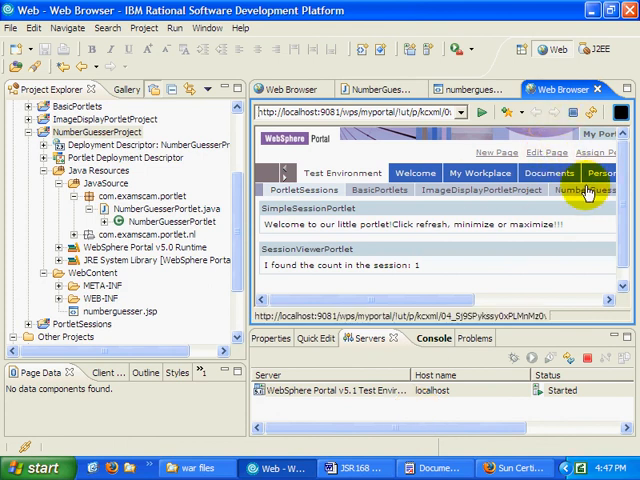
click(570, 112)
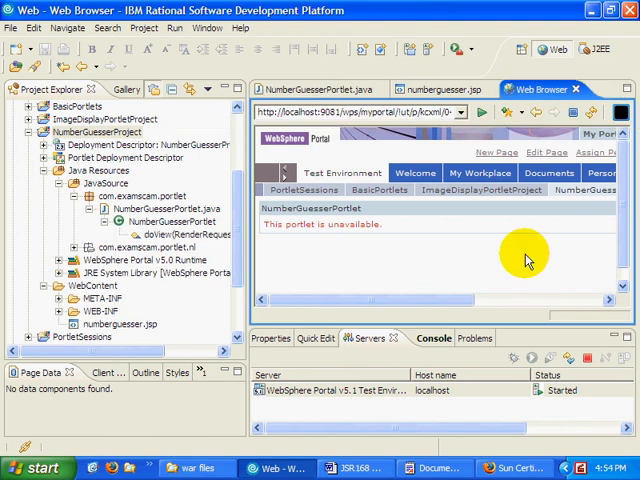
Run NumberGuesserProject on the existing WebSphere Portal test server again so the portlet loads.
right_click(350, 390)
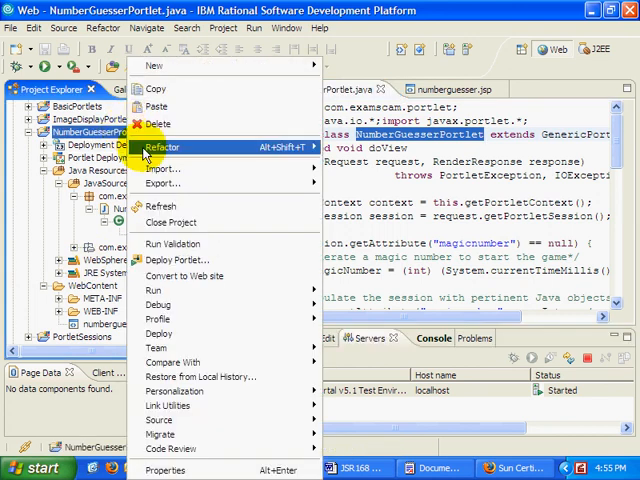
click(172, 259)
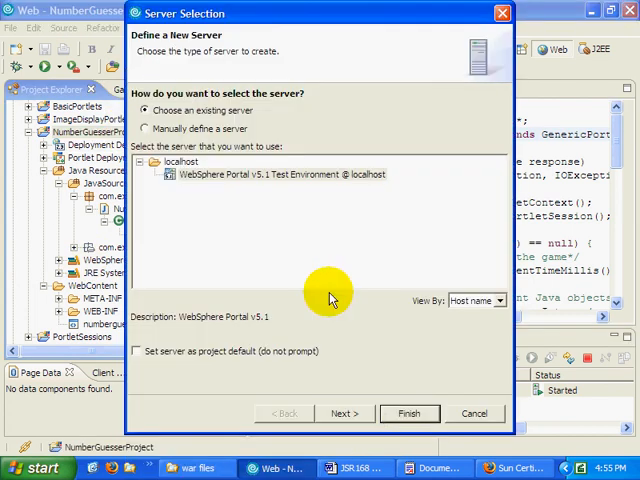
click(409, 413)
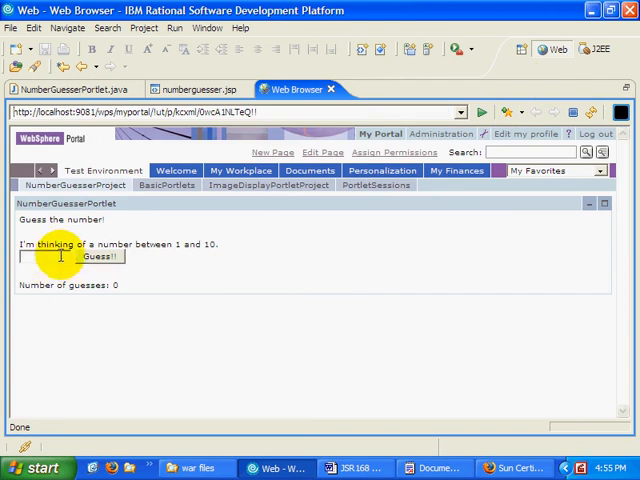
mouse_move(143, 342)
text(5)
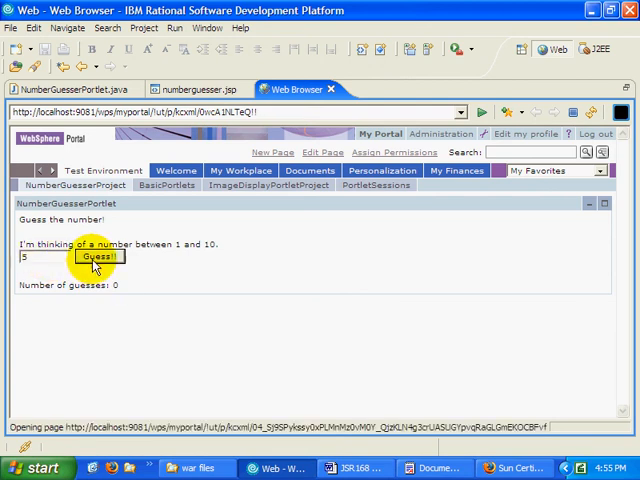
Play the first round, submitting 4 then further guesses until 2 is correct after three guesses.
click(97, 256)
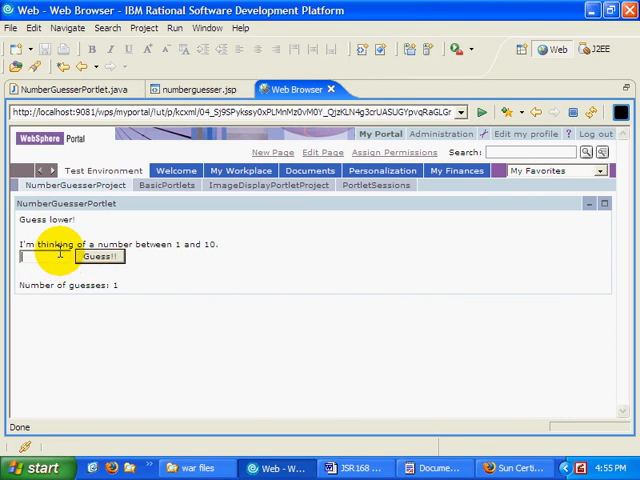
text(4)
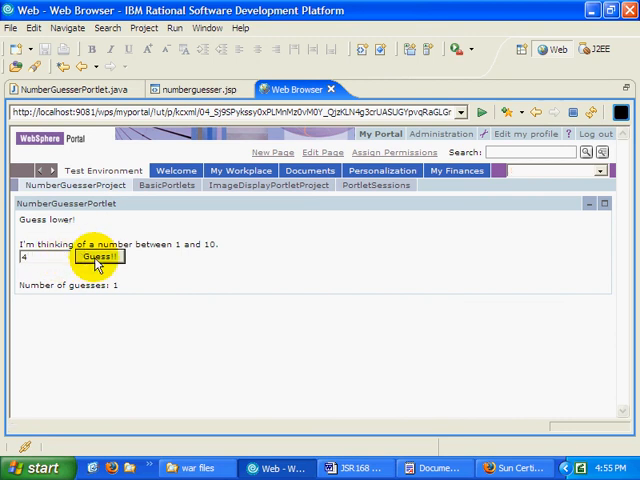
click(100, 256)
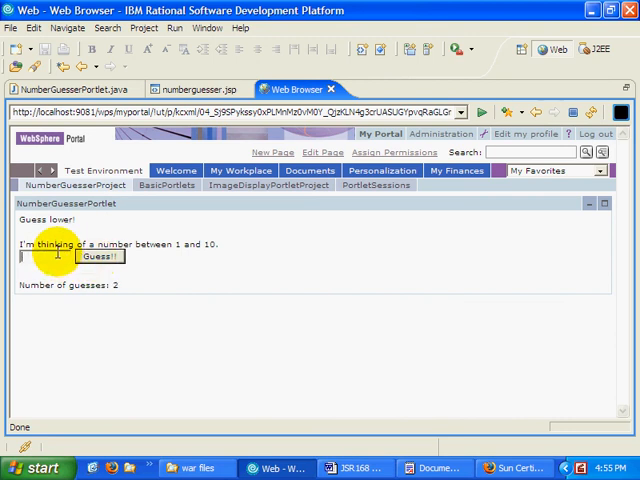
click(99, 256)
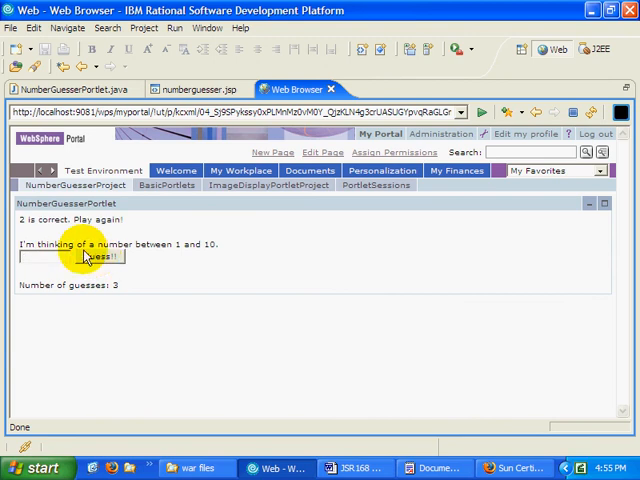
mouse_move(115, 390)
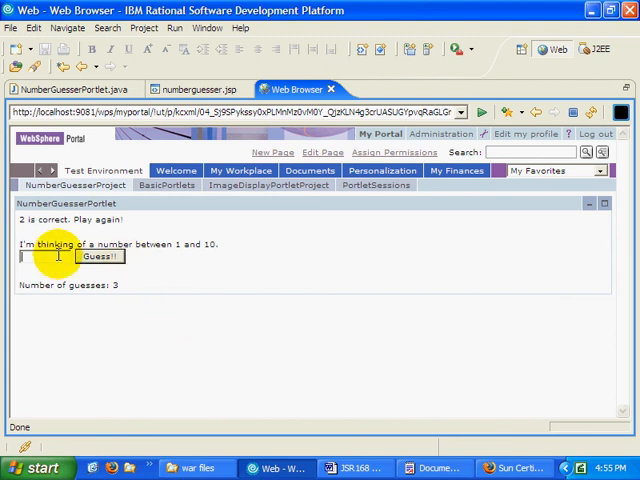
click(99, 256)
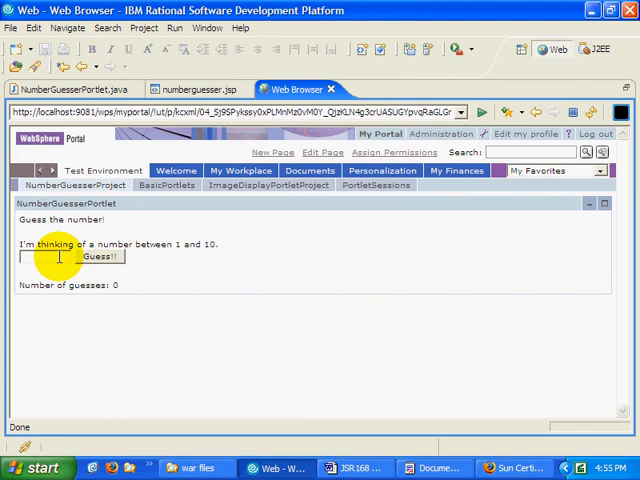
Play a second round, submitting 5 then further guesses until 1 is correct after three guesses.
click(97, 256)
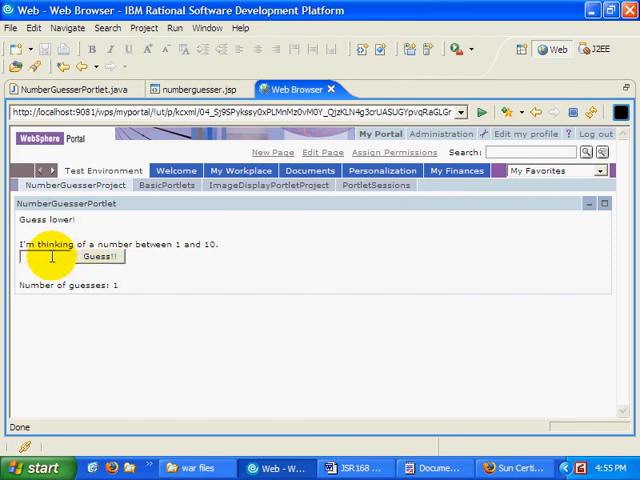
text(5)
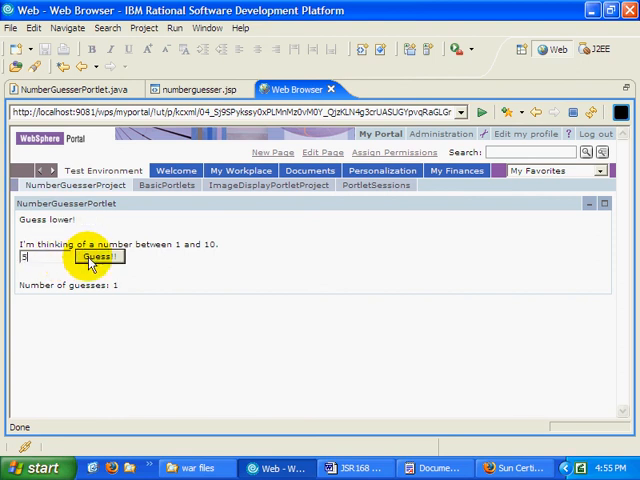
click(97, 256)
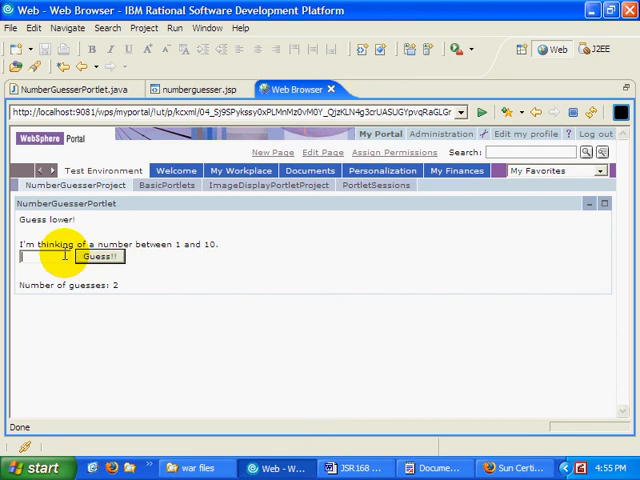
click(98, 256)
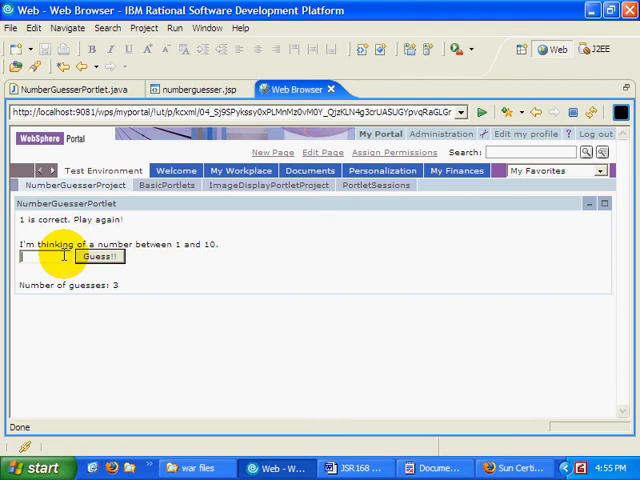
Start a new round and win it with a guess of 1.
click(99, 256)
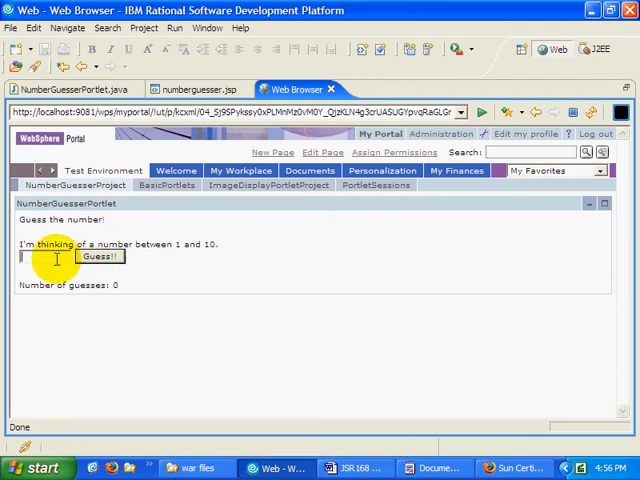
click(100, 256)
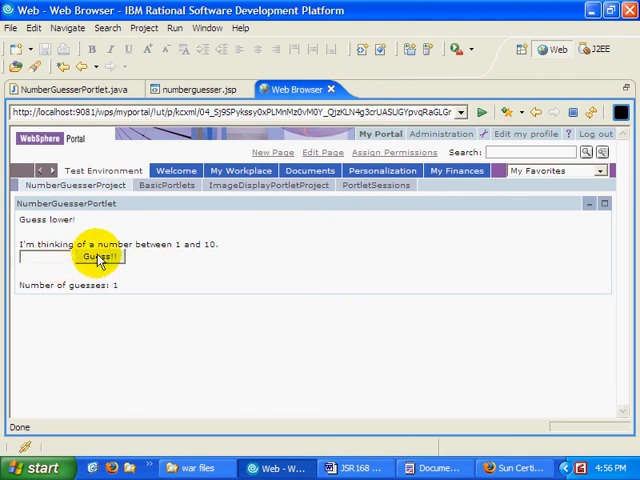
click(99, 256)
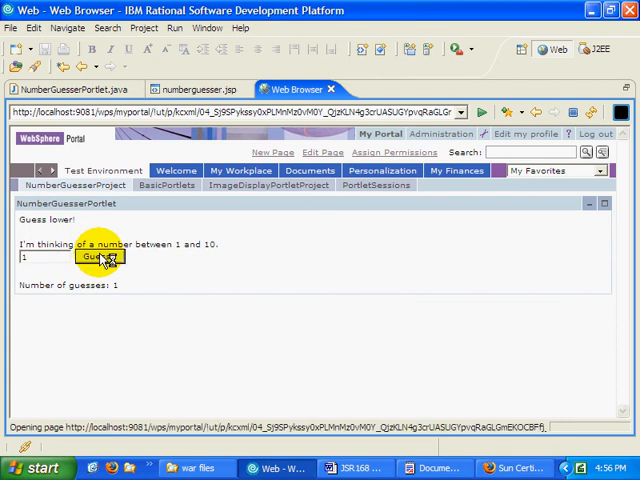
click(97, 256)
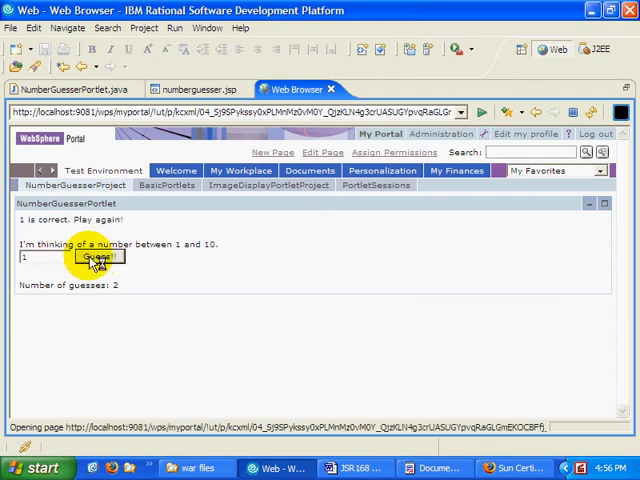
Play another round, guessing 8, 7 and finally 6 correct after five guesses.
click(90, 256)
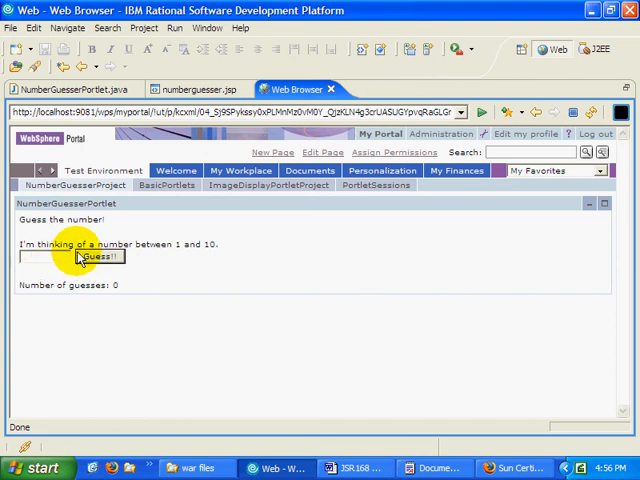
click(96, 256)
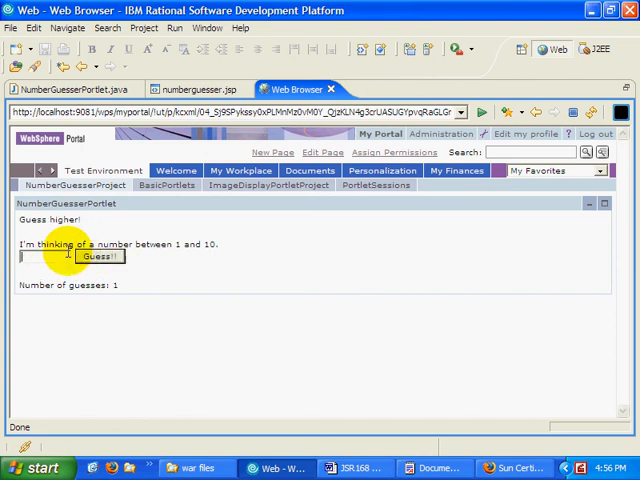
click(98, 257)
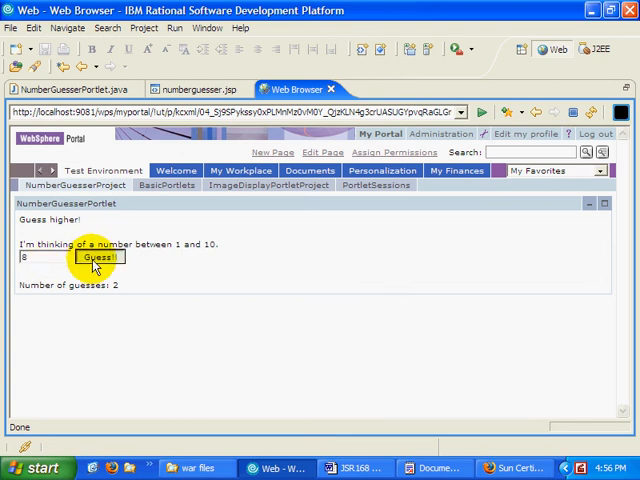
click(96, 256)
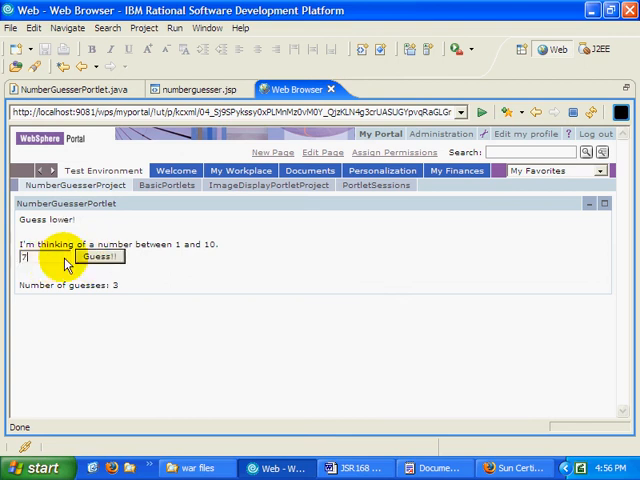
click(99, 256)
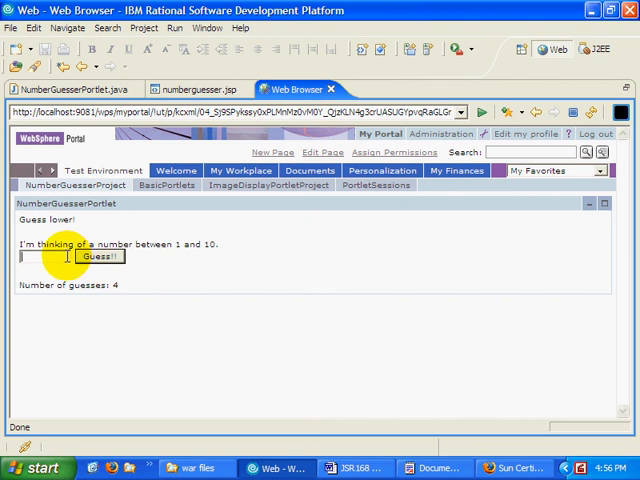
click(99, 256)
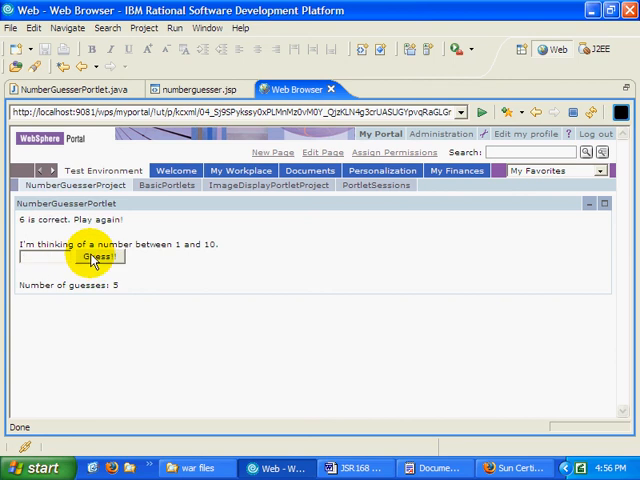
mouse_move(120, 256)
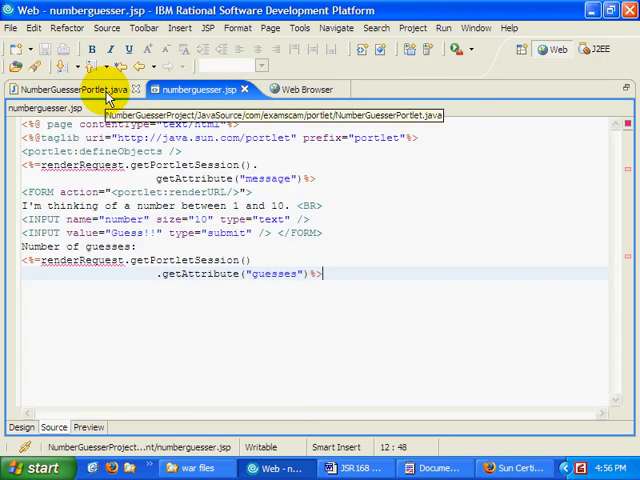
Bring up NumberGuesserPortlet.java to show its doView method.
click(70, 89)
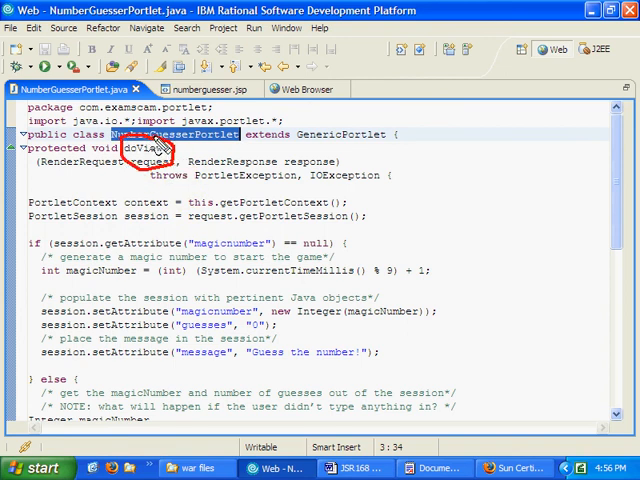
mouse_move(160, 150)
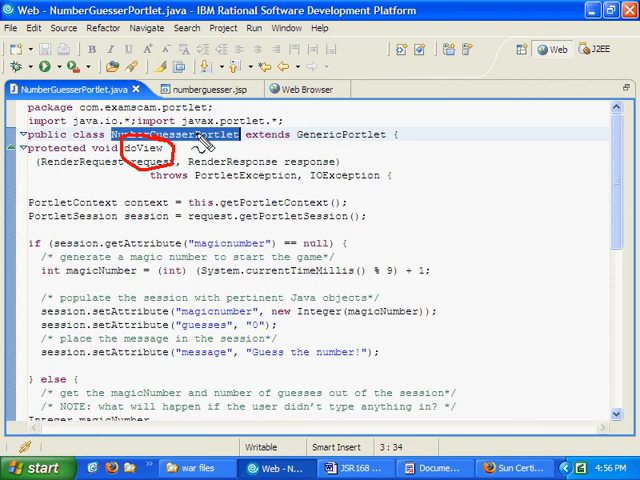
mouse_move(203, 148)
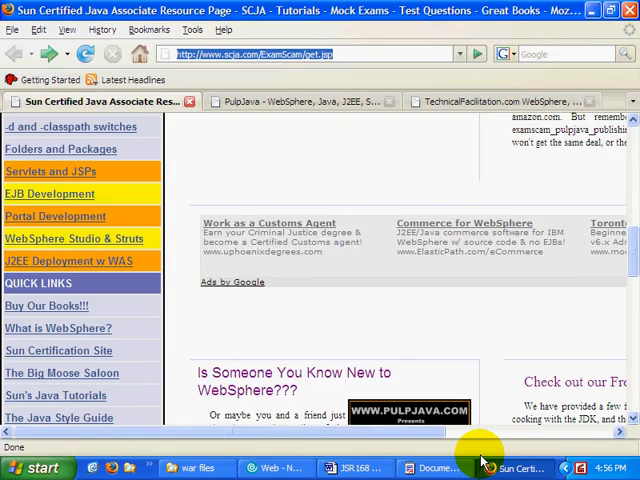
Skim the SCJA page up and down.
scroll(down, 3)
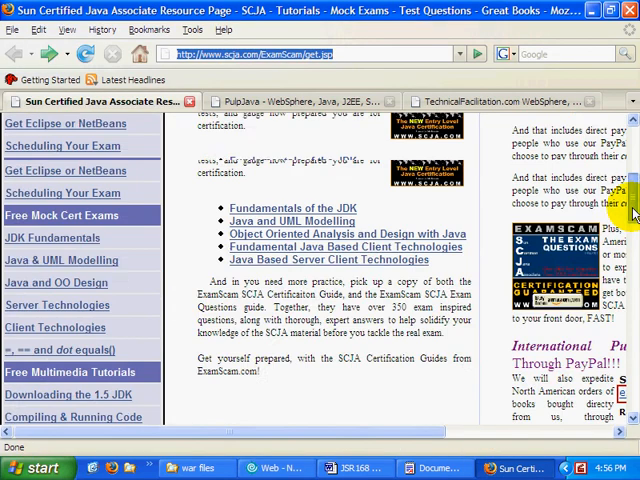
scroll(up, 3)
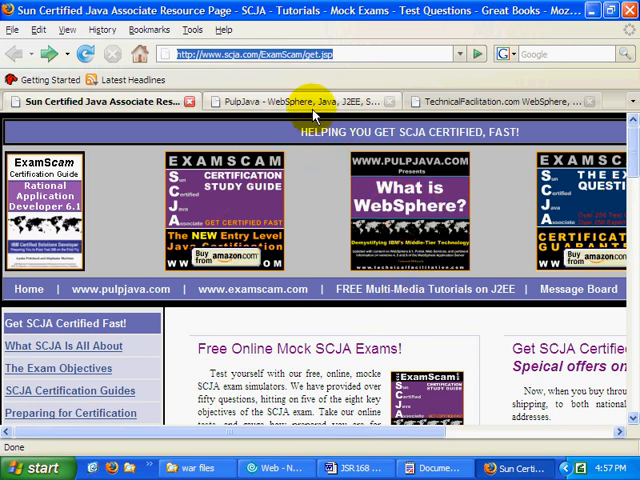
Browse the PulpJava site, then land on the TechnicalFacilitation.com tutorials page.
click(300, 101)
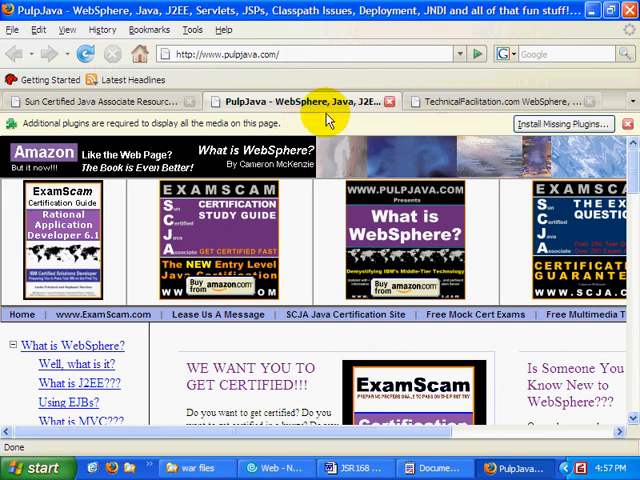
scroll(down, 3)
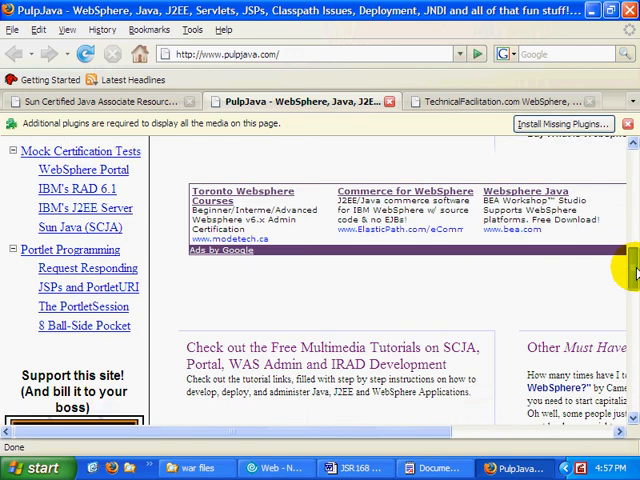
scroll(up, 3)
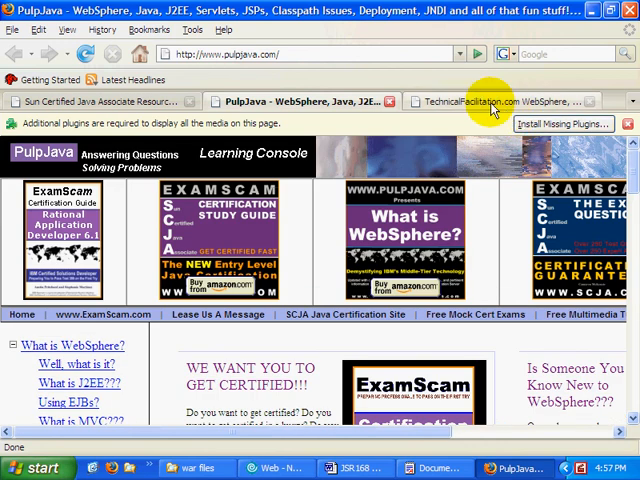
click(505, 101)
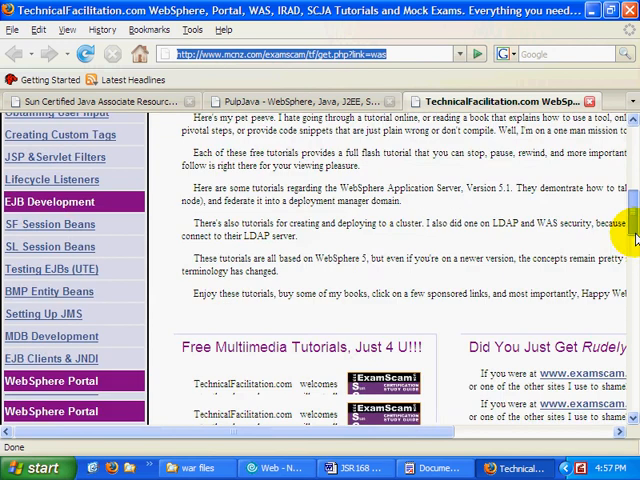